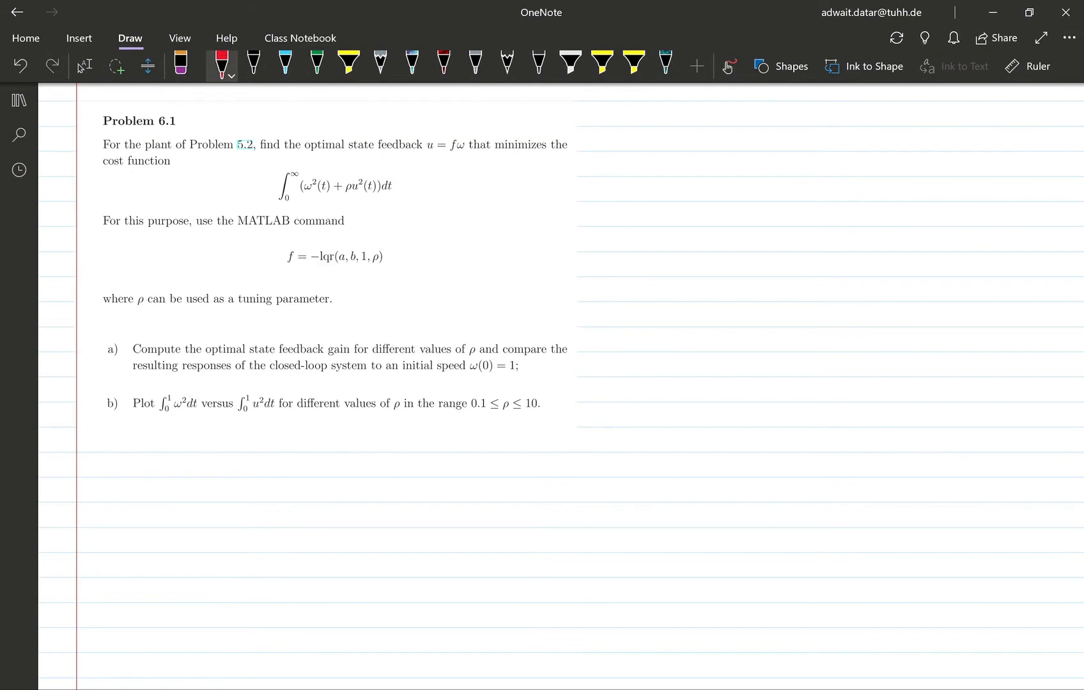
In red ink, circle the integral's ∞ limit, write T → ∞, and underline ρu².
left_click_drag(287, 176, 294, 173)
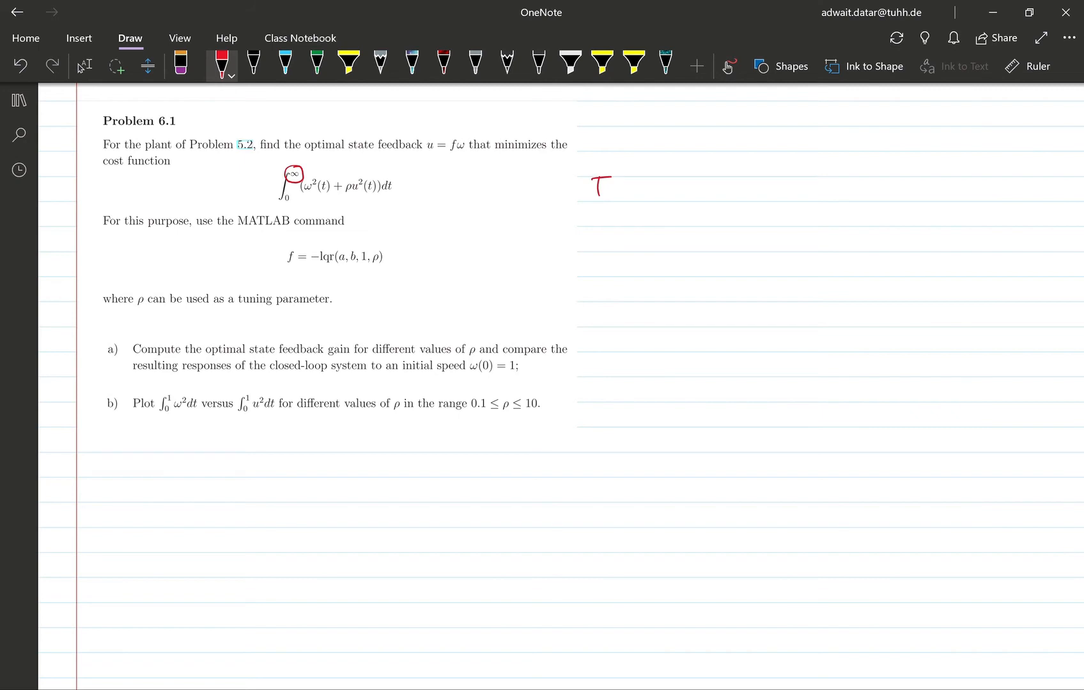
left_click_drag(619, 186, 674, 184)
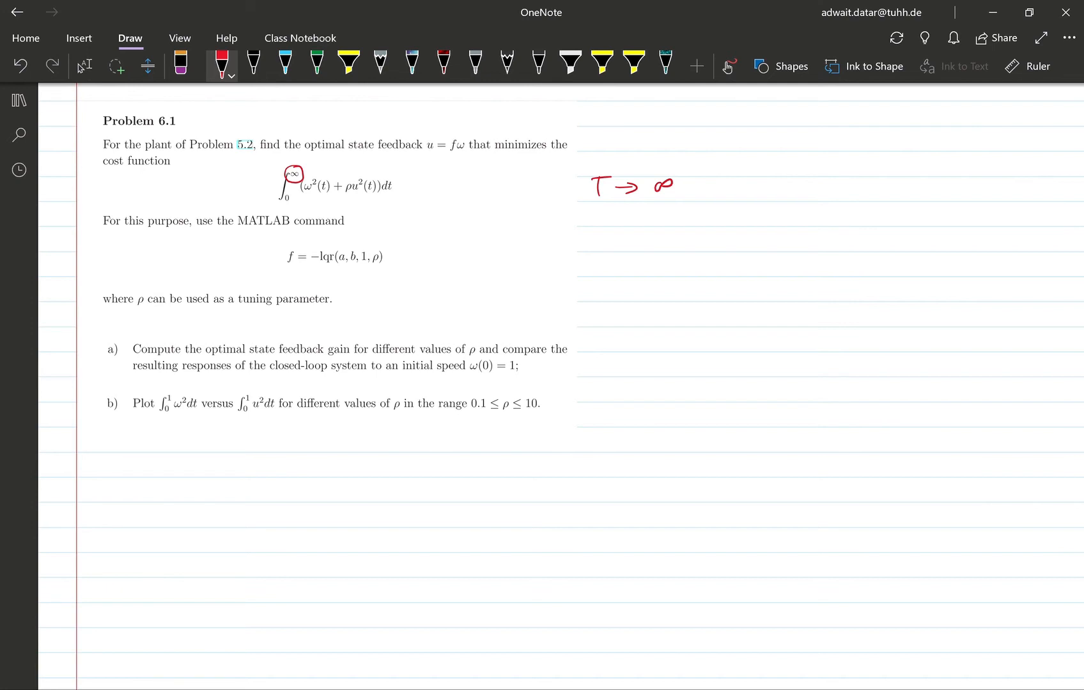
left_click_drag(342, 195, 355, 203)
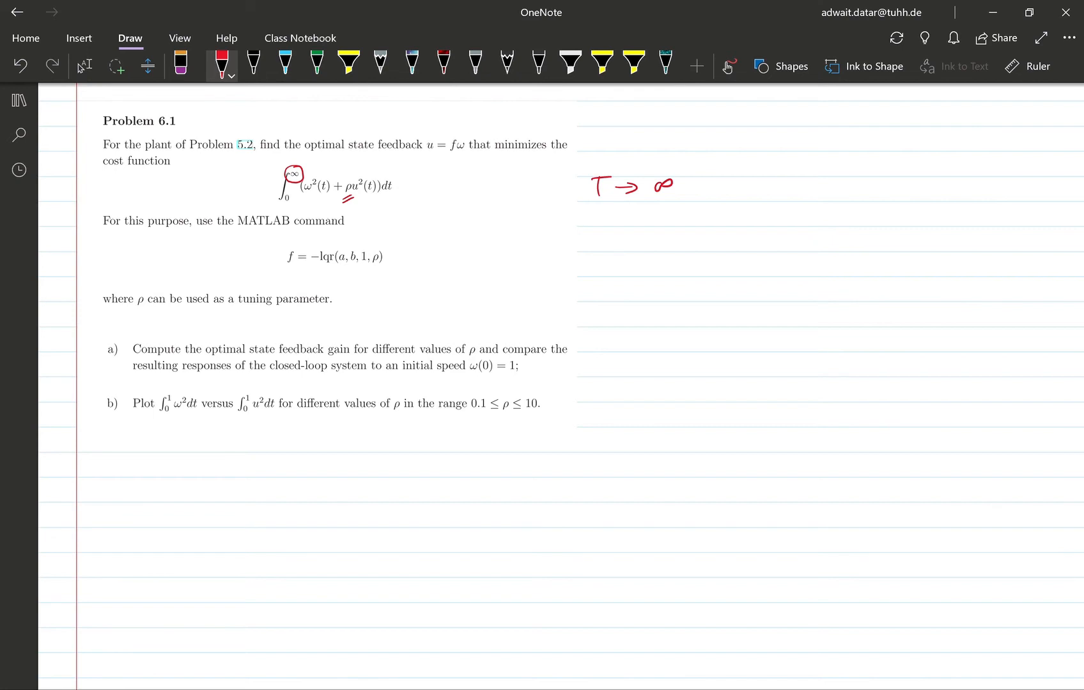
Double-underline f, draw an arrow at part b), and underline its second integral and ρ.
left_click_drag(281, 269, 294, 267)
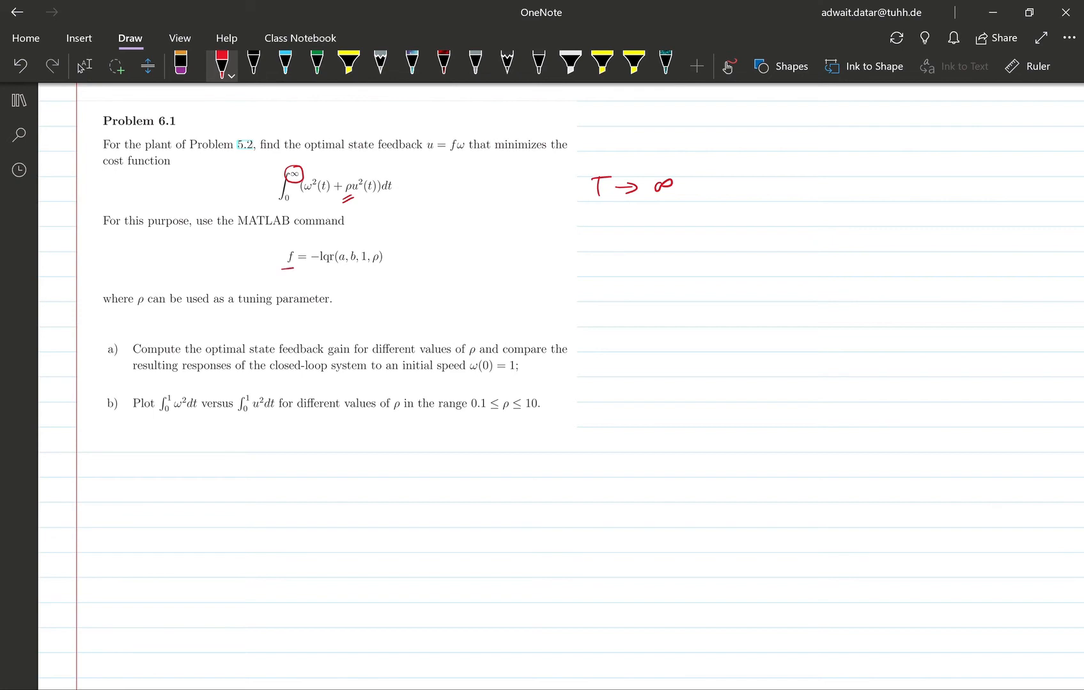
left_click_drag(280, 270, 297, 270)
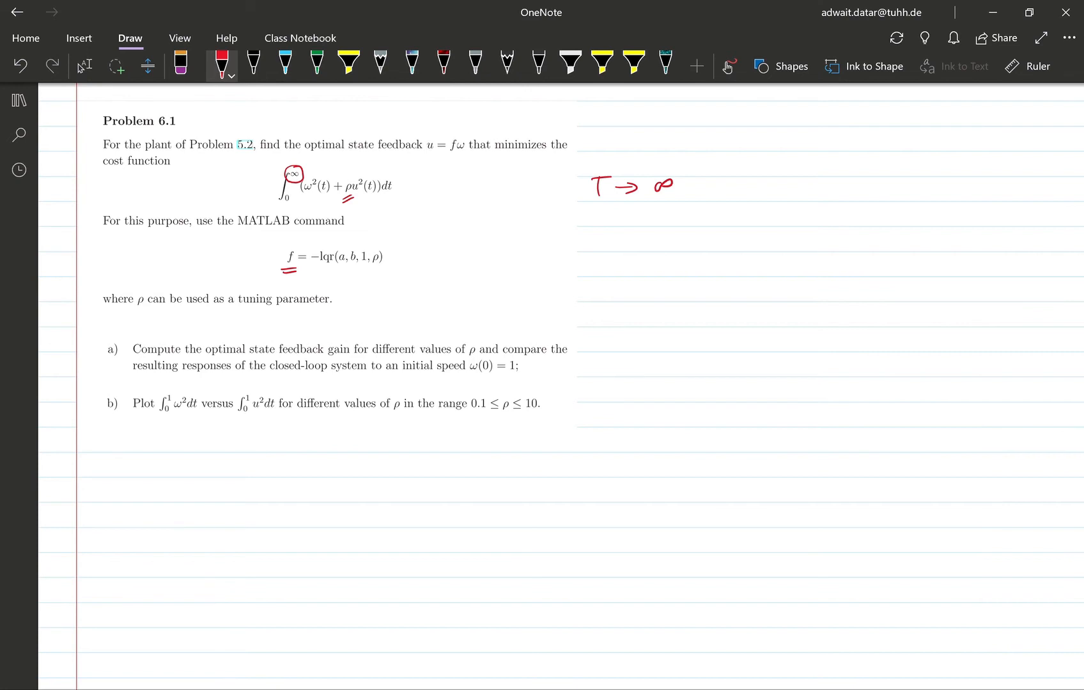
left_click_drag(608, 403, 553, 404)
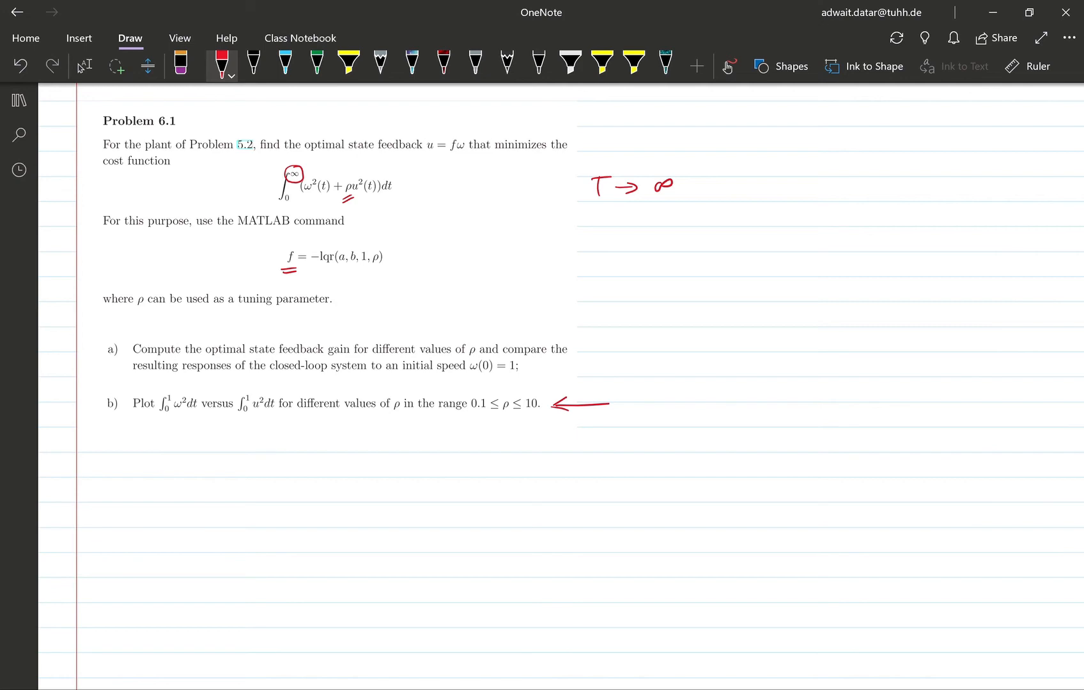
left_click_drag(497, 416, 506, 416)
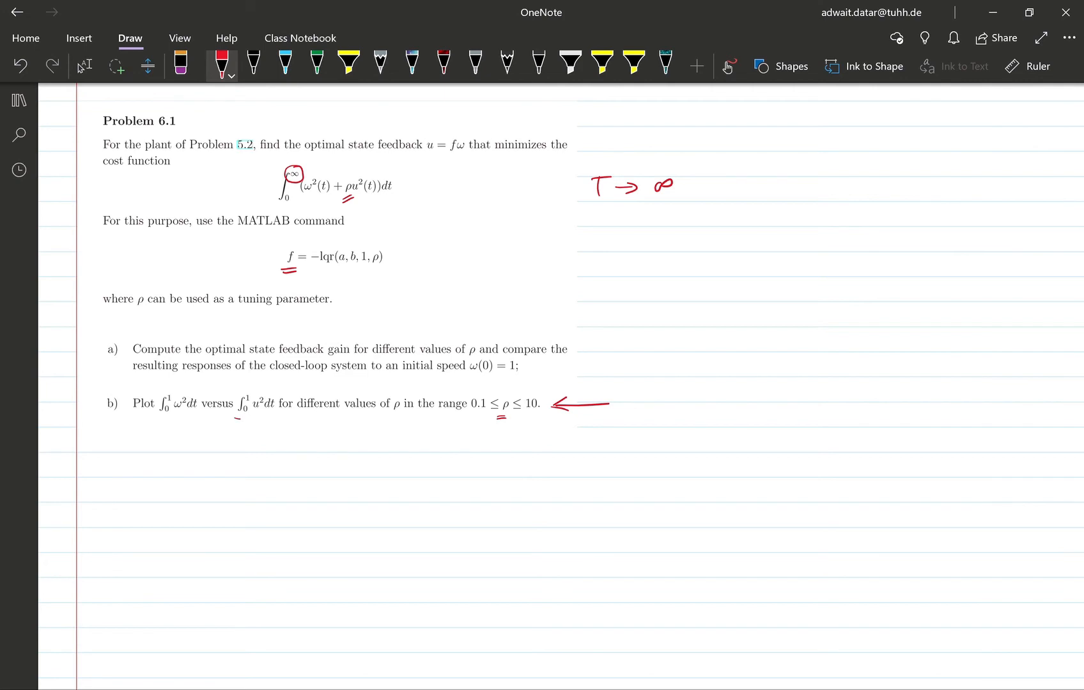
left_click_drag(243, 416, 252, 437)
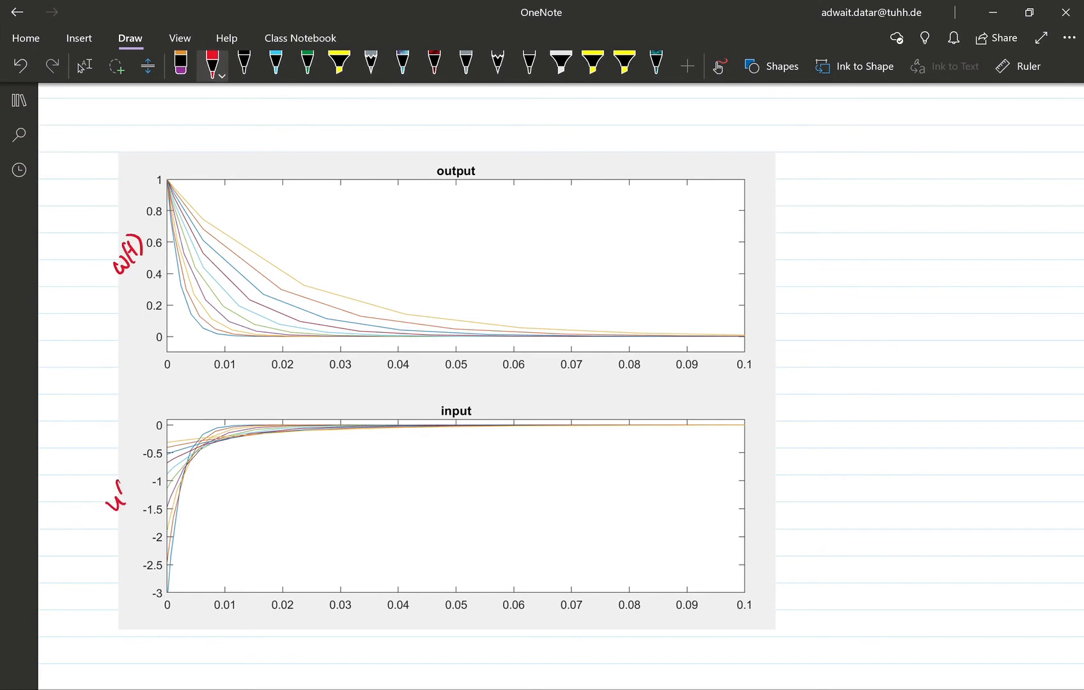
Finish the handwritten u(t) label beside the input plot's vertical axis.
left_click_drag(121, 484, 142, 491)
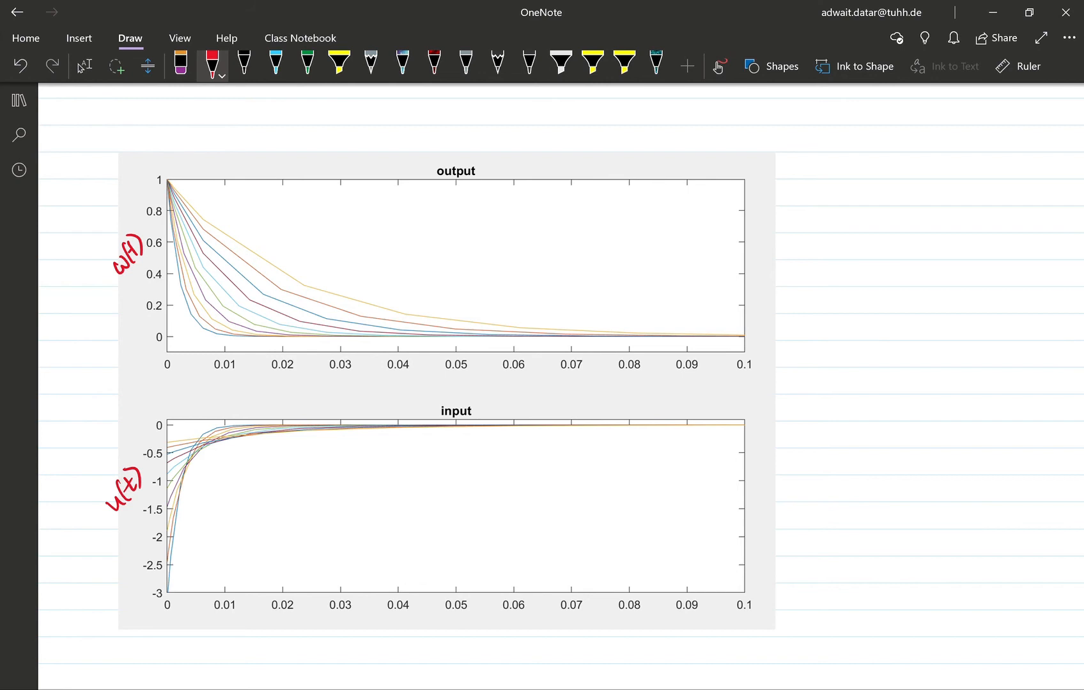
Draw a red arrow to the top output curve and label it 'ρ highest'.
left_click_drag(240, 318, 306, 258)
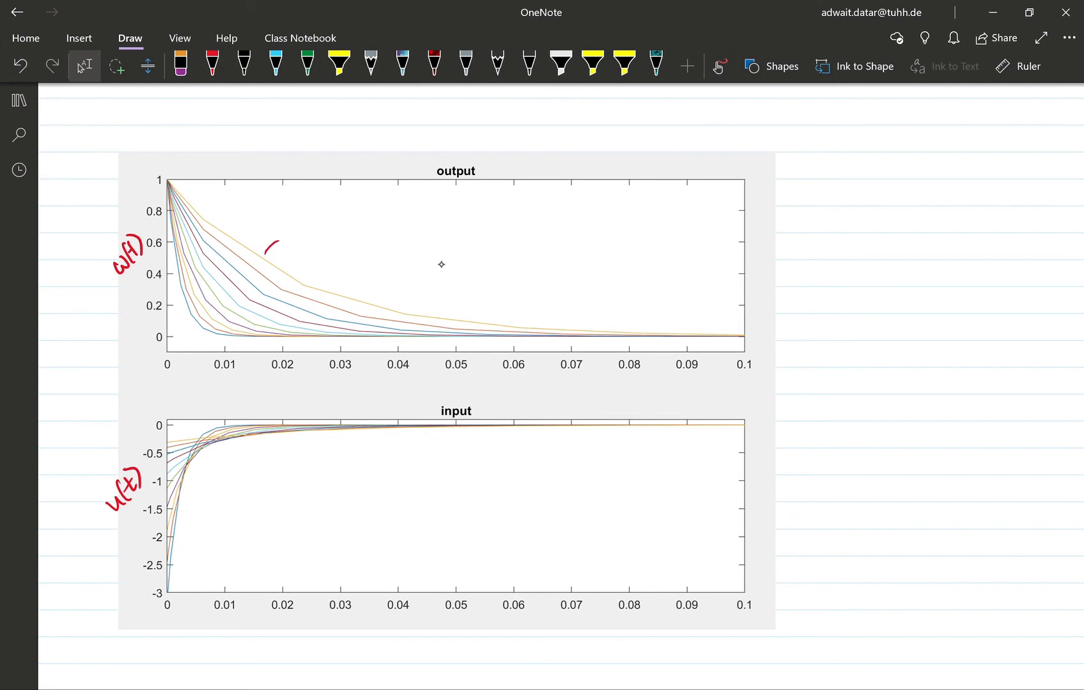
left_click_drag(274, 243, 261, 261)
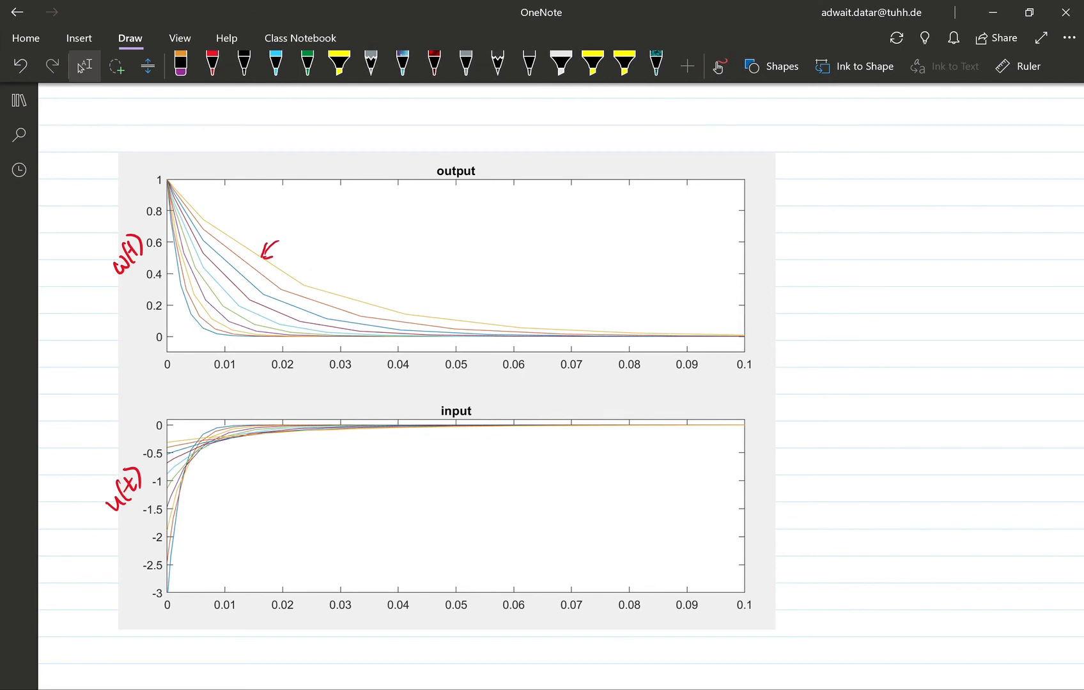
left_click(212, 64)
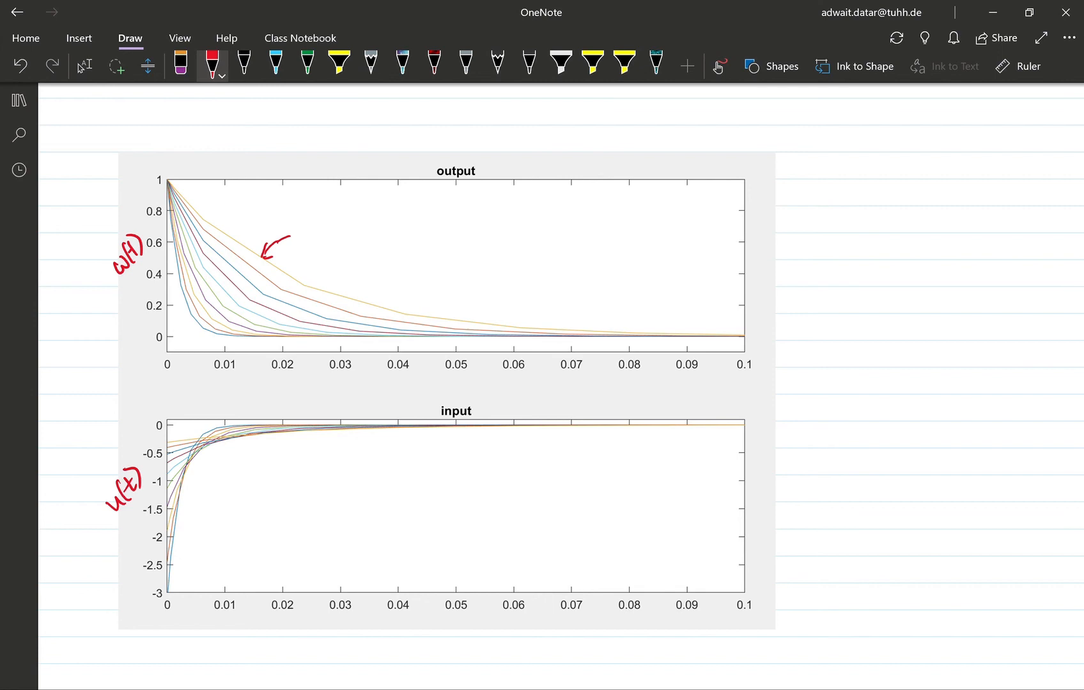
left_click_drag(307, 239, 352, 238)
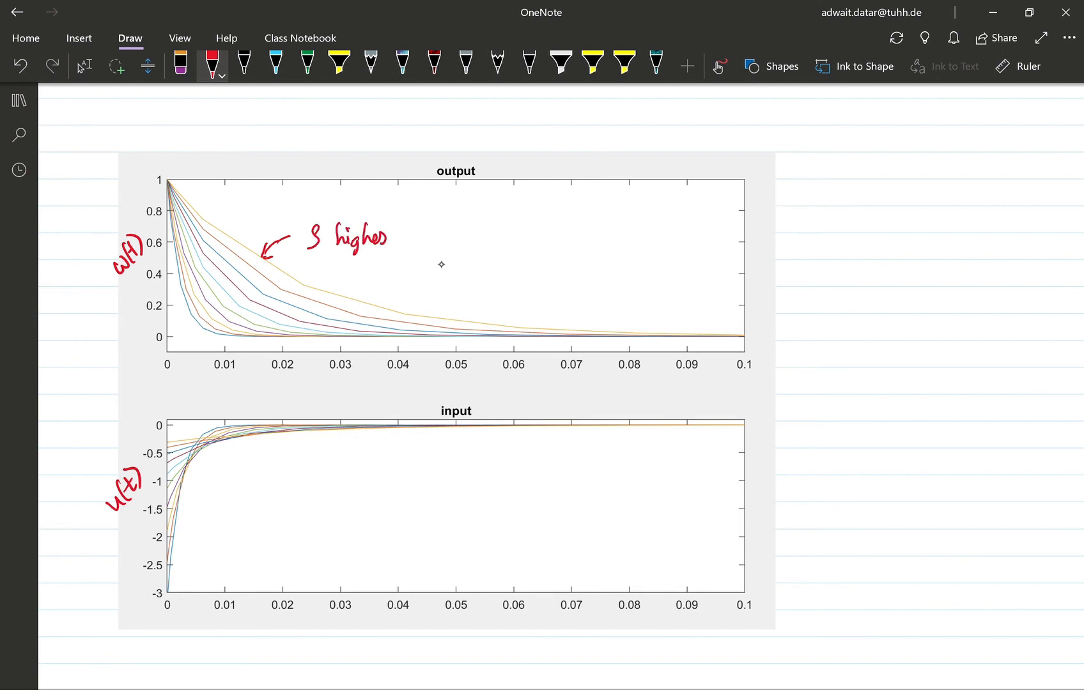
Mark the lowest curve with an arrow, then add a long arrow labelled ρ↑.
left_click_drag(187, 331, 194, 311)
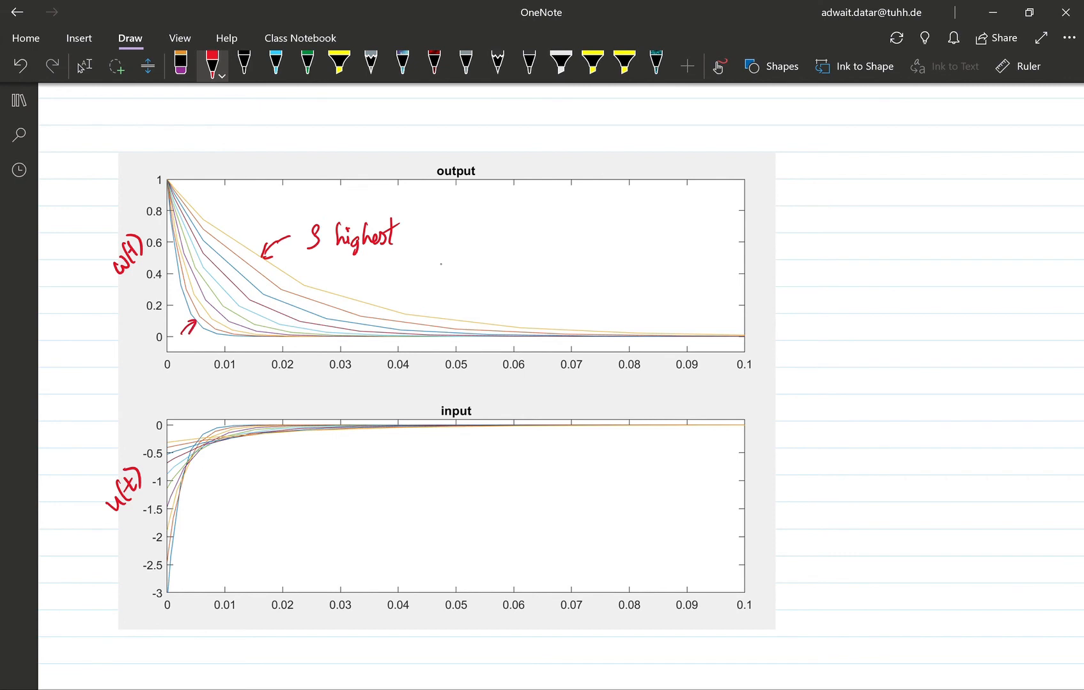
type("lowest")
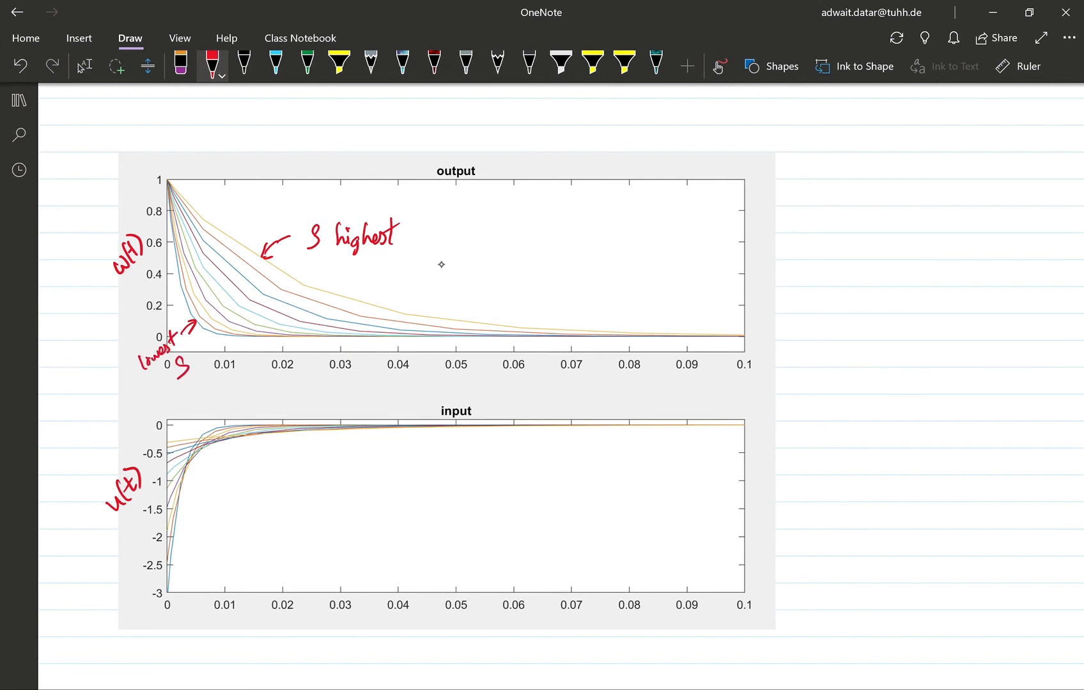
left_click_drag(207, 332, 256, 269)
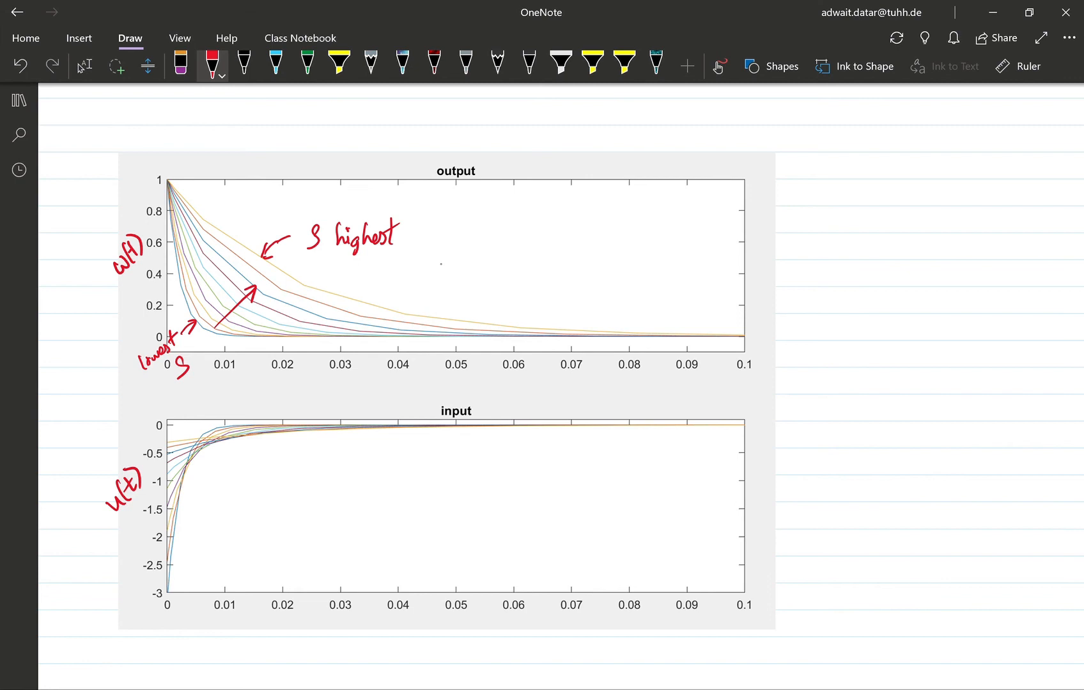
left_click_drag(256, 325, 273, 308)
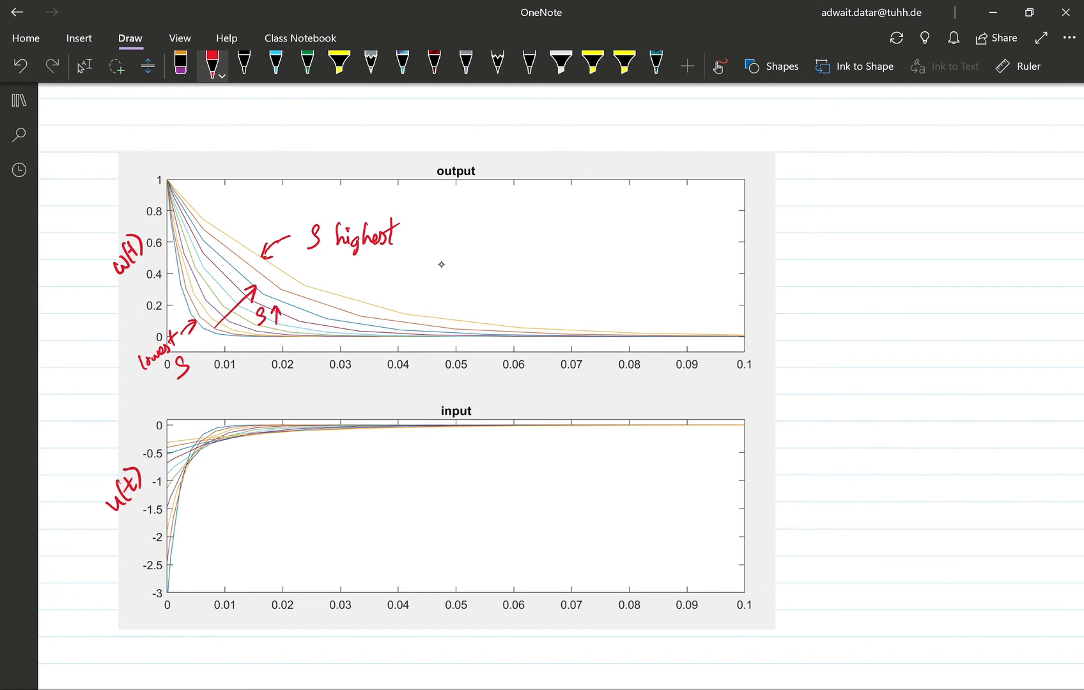
left_click_drag(260, 331, 280, 330)
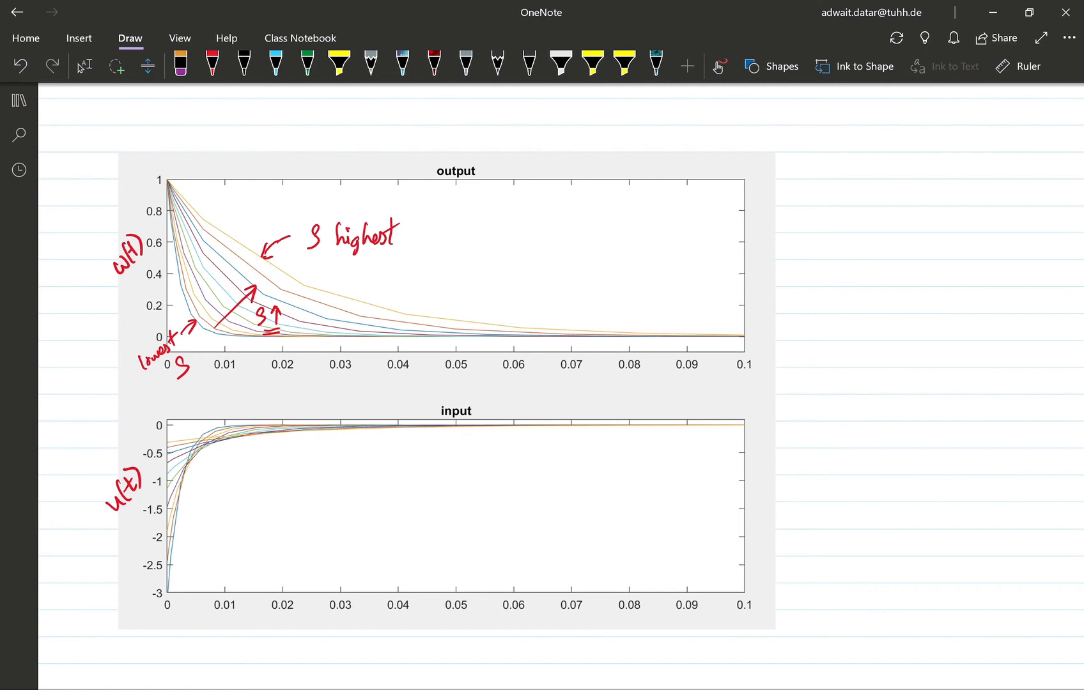
Draw red arrows on the input plot and write 's highest' beside the top one.
left_click(213, 66)
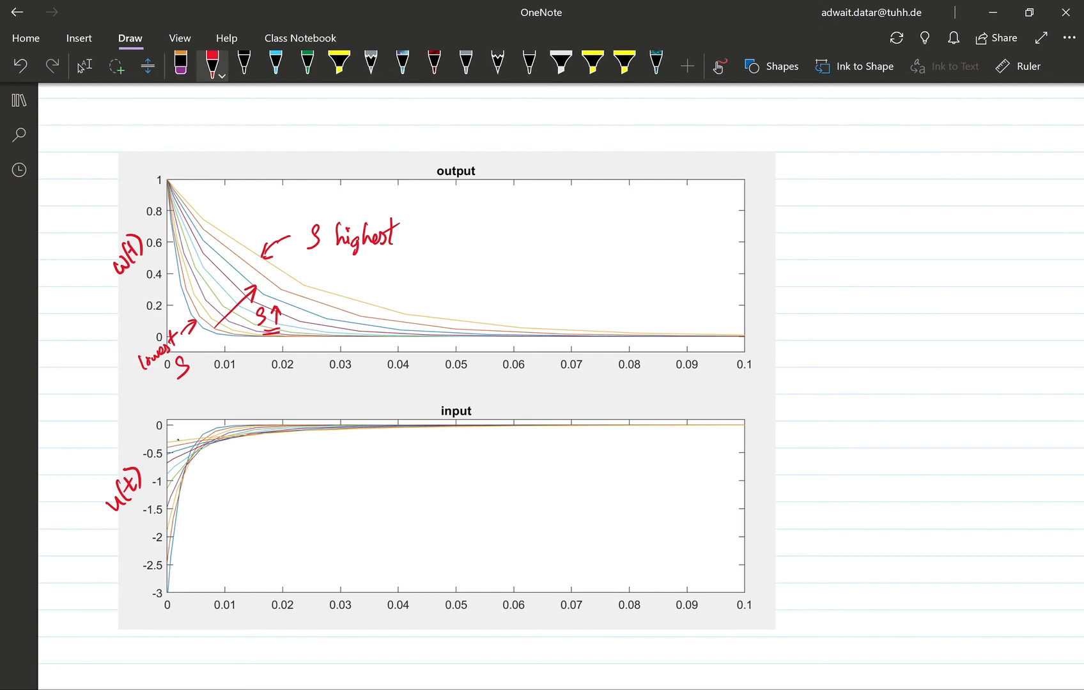
left_click_drag(200, 401, 172, 436)
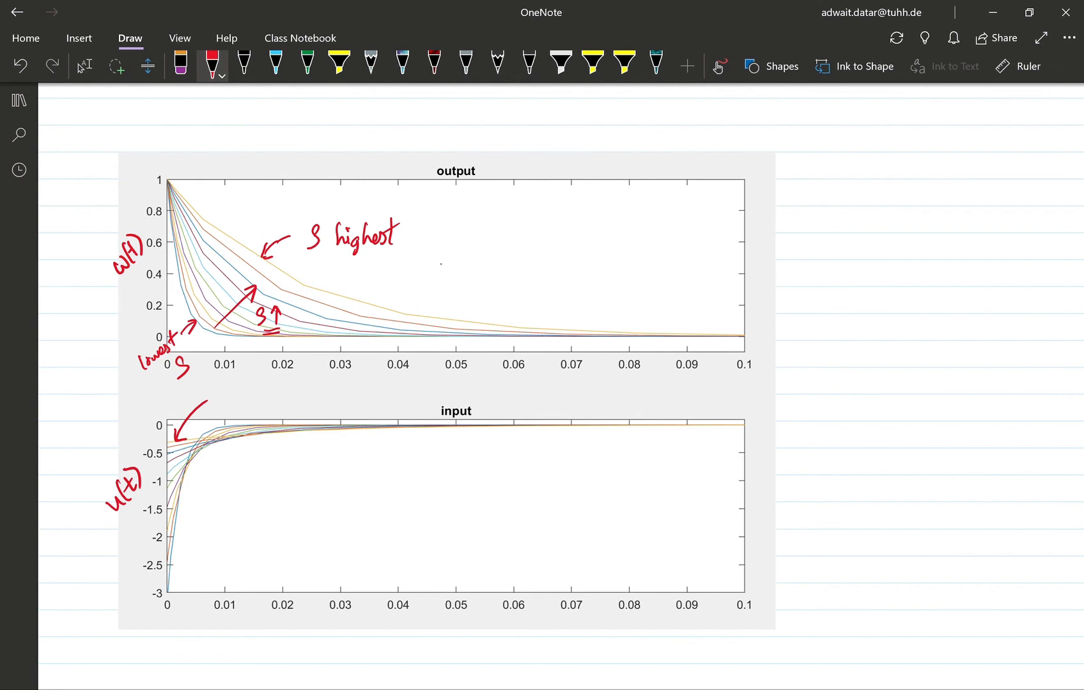
left_click_drag(207, 408, 248, 405)
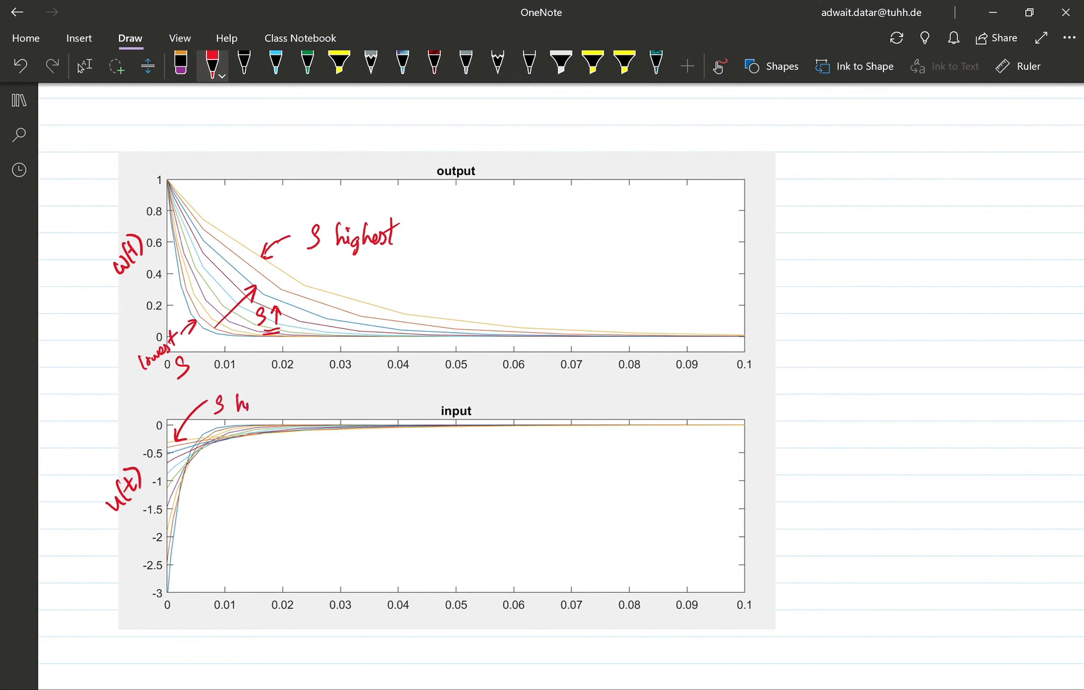
type("highest")
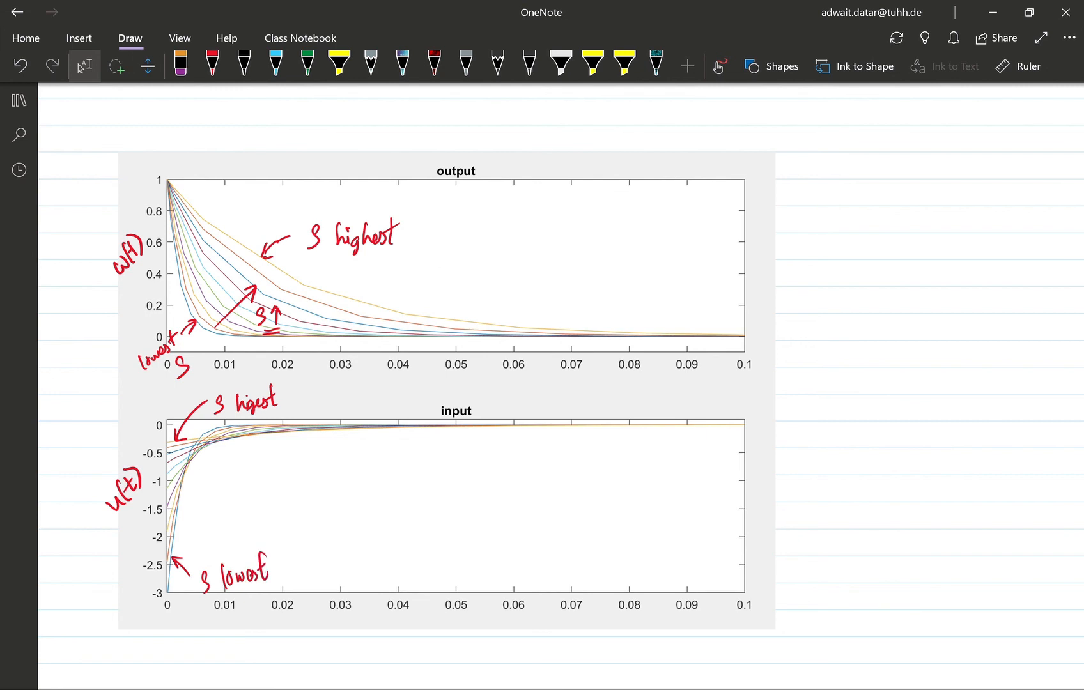
left_click(442, 264)
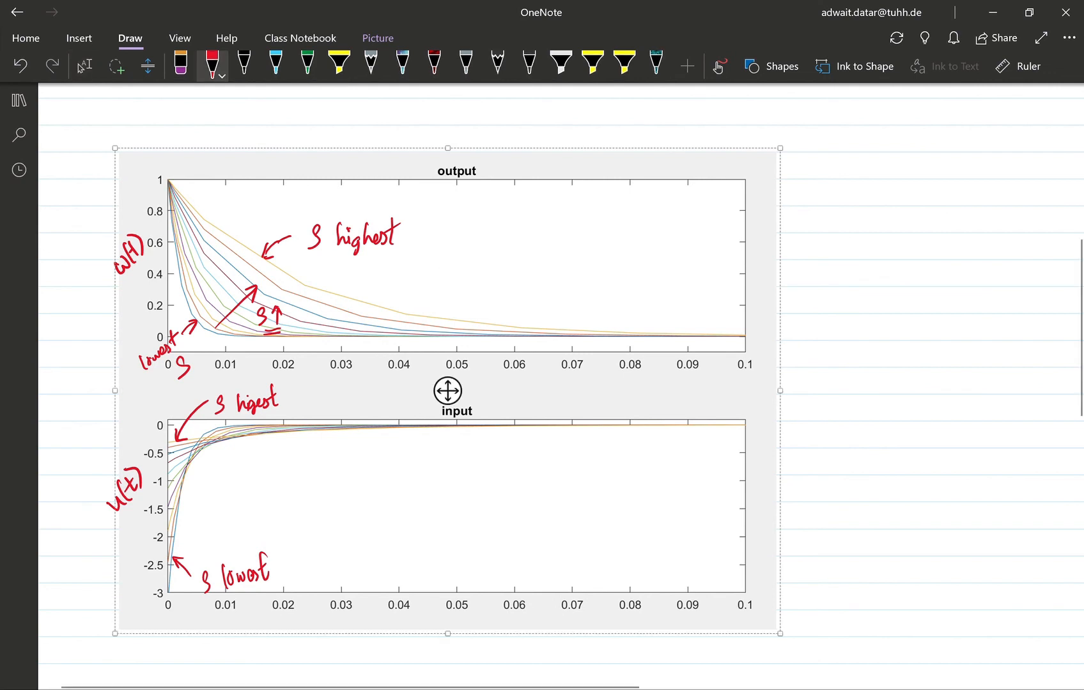
left_click(83, 65)
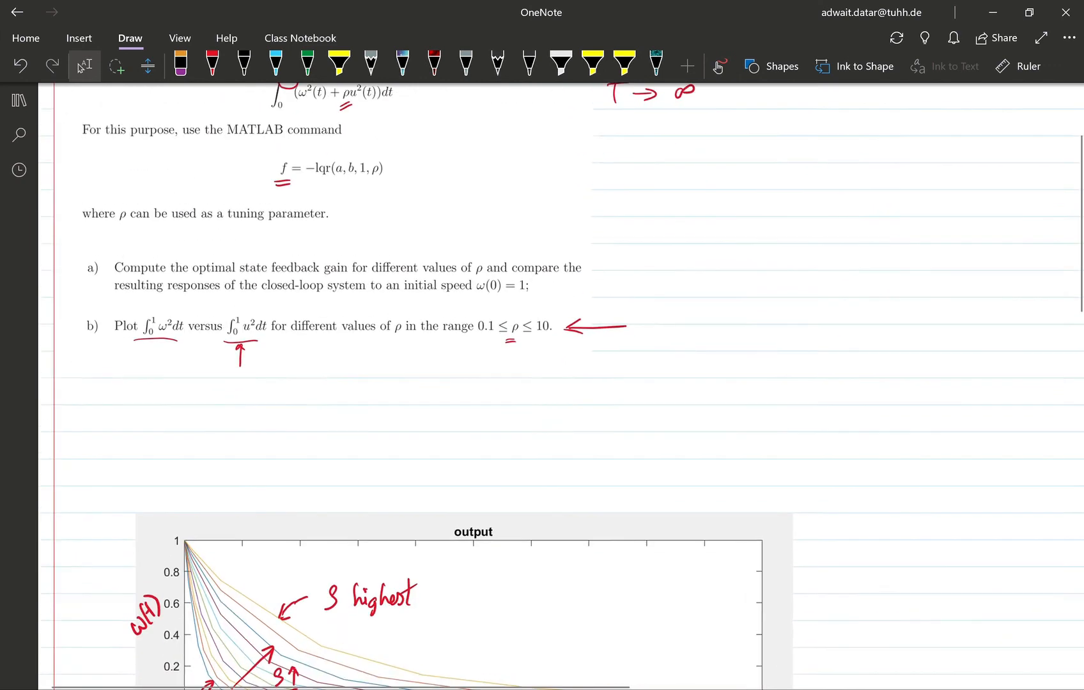
Scroll down to the Pareto curve plot of ∫x²(t) versus ∫u²(t).
scroll("down", 3)
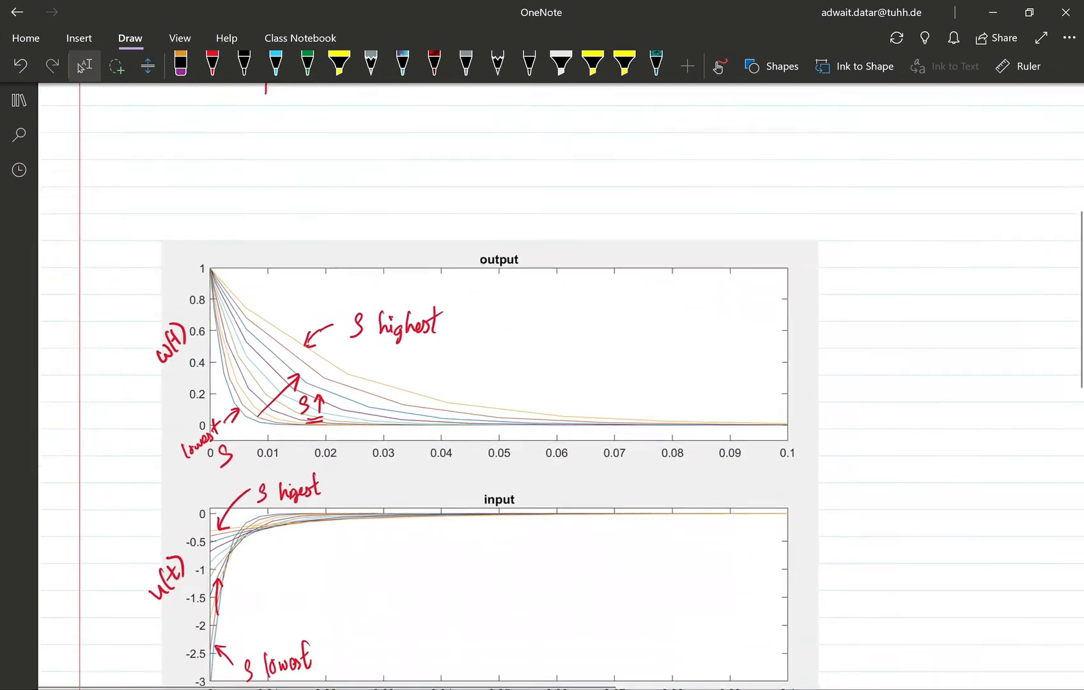
scroll("down", 3)
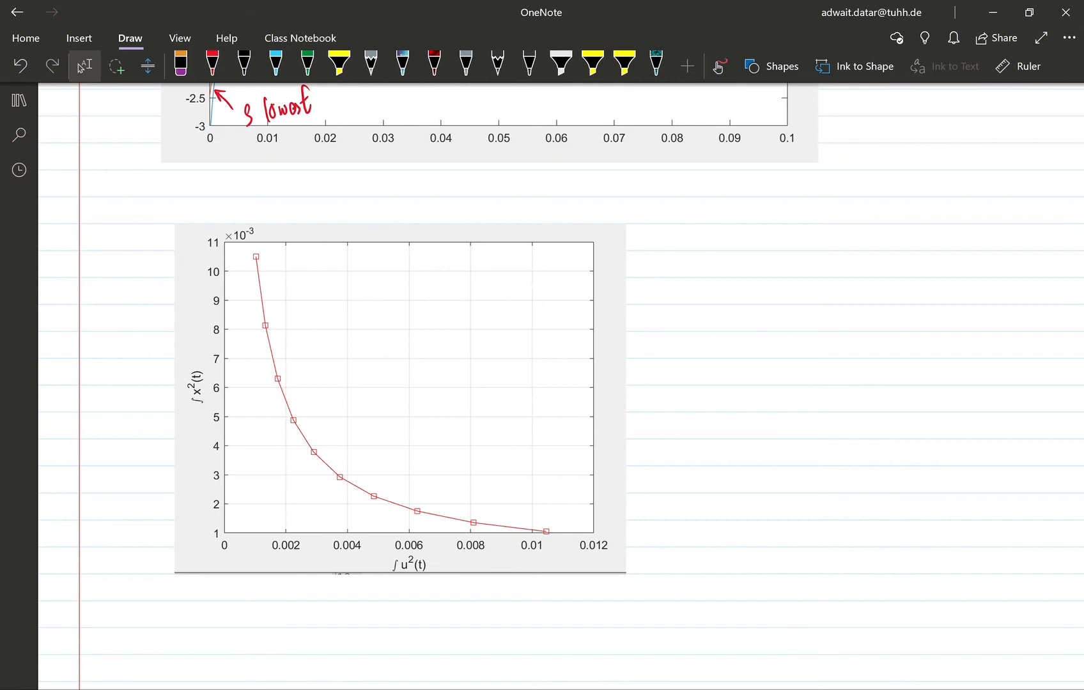
Draw red dashed guides from a curve point and circle the ∫x²(t) axis label.
left_click(212, 64)
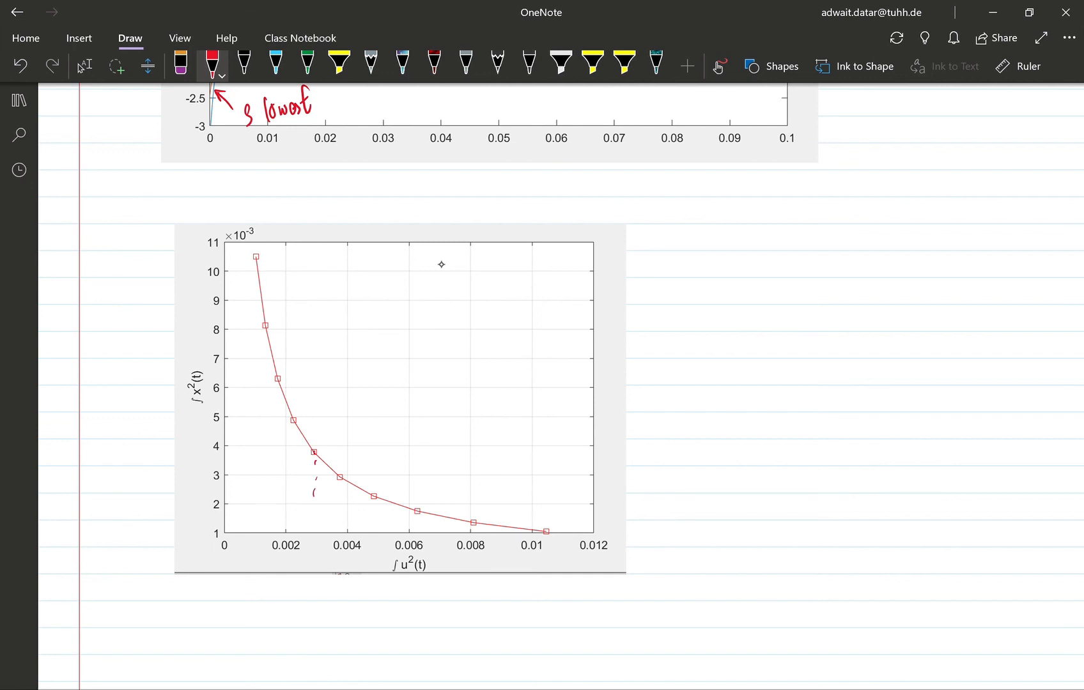
left_click_drag(269, 456, 314, 532)
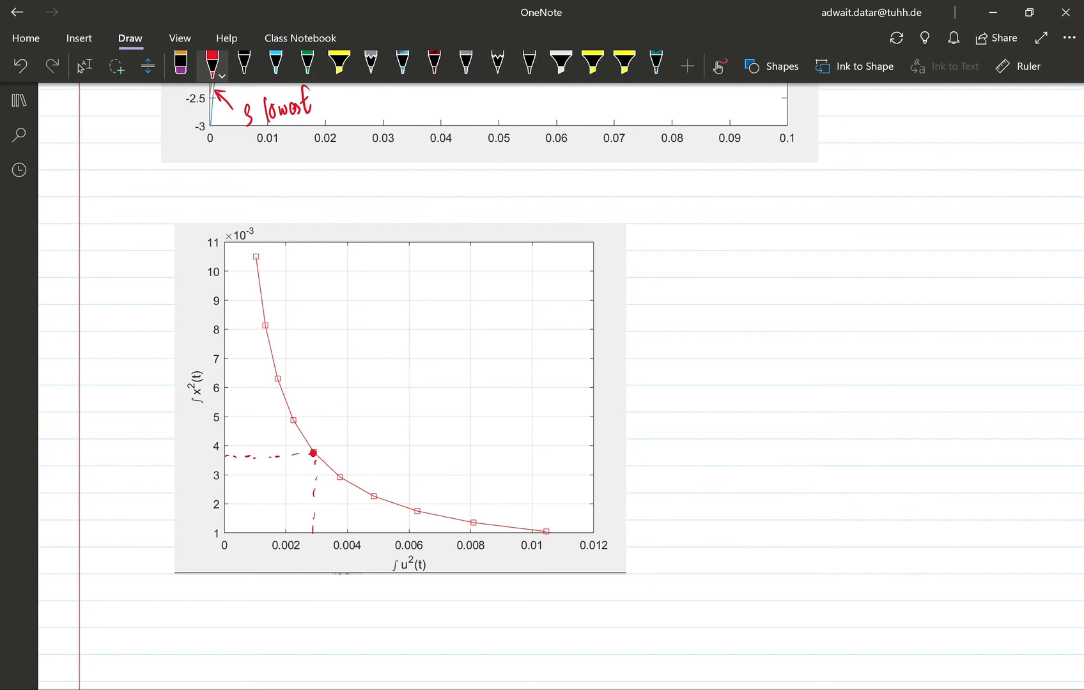
mouse_move(440, 264)
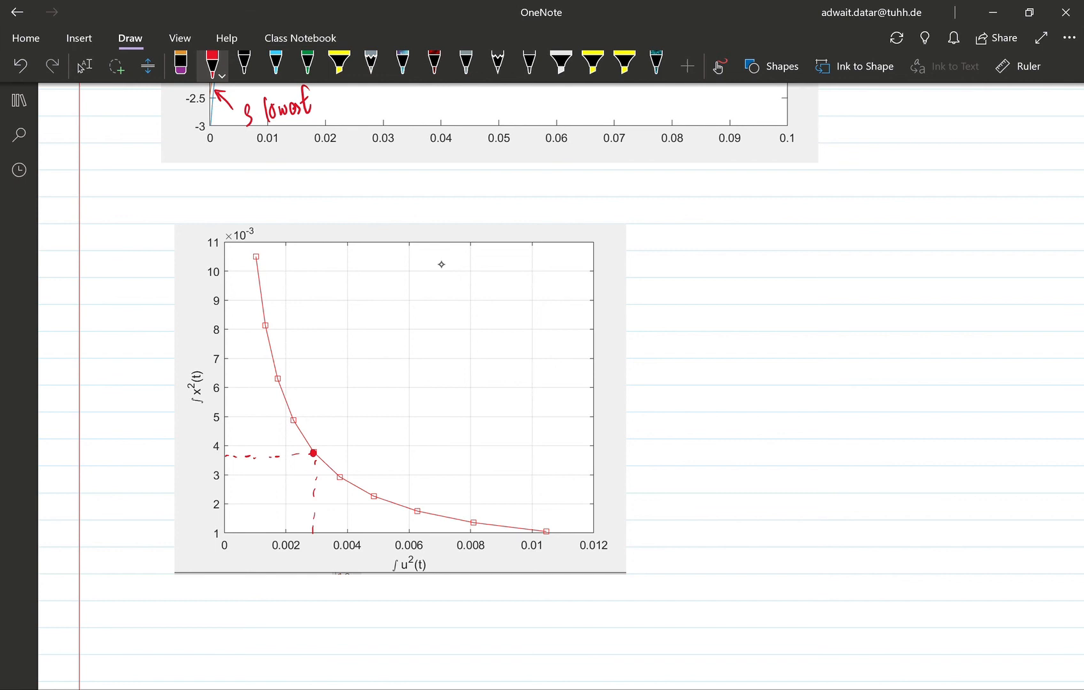
left_click_drag(201, 360, 197, 426)
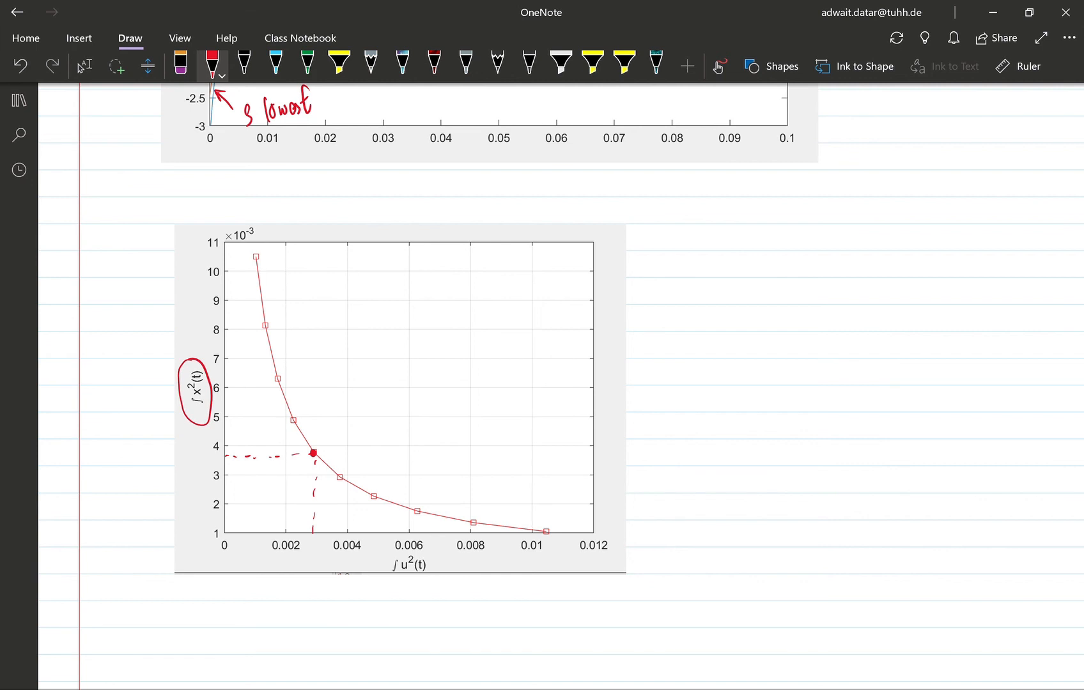
scroll("left", 3)
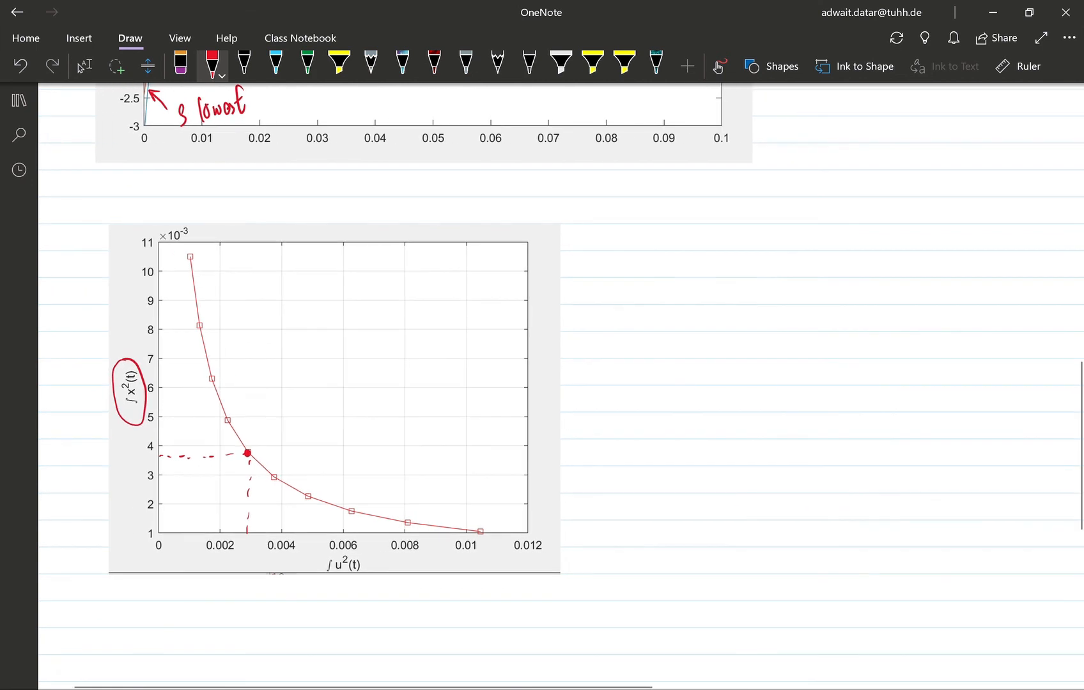
mouse_move(441, 264)
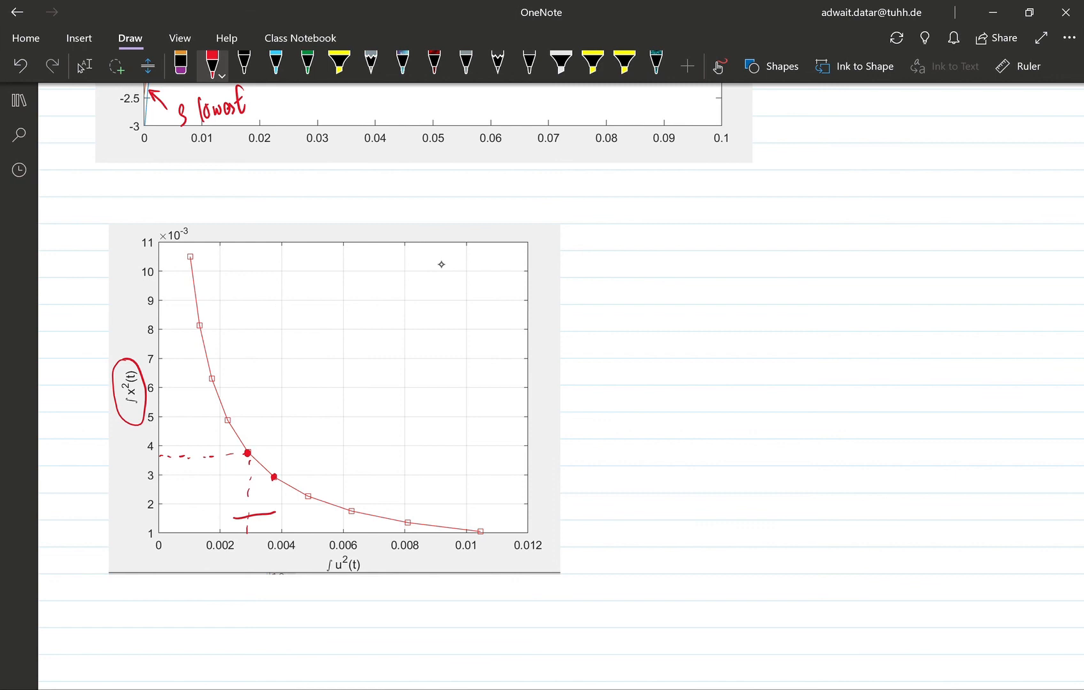
Add an arrow along the horizontal axis, dashed guides to another point, and left and downward arrows.
left_click_drag(245, 517, 277, 511)
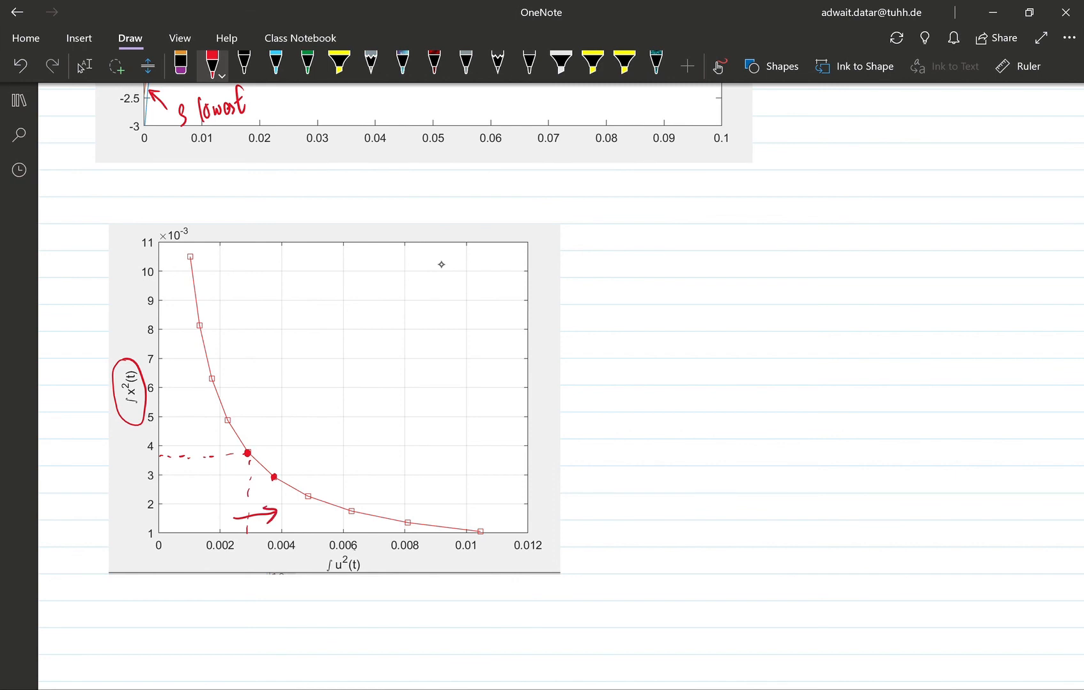
left_click_drag(318, 547, 377, 577)
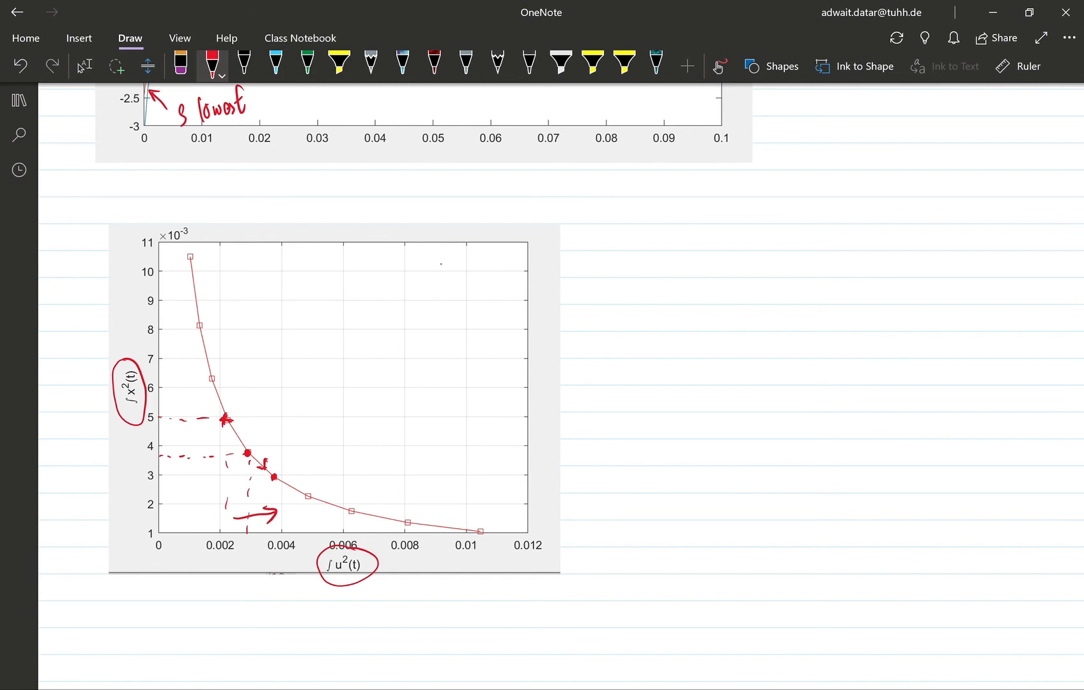
left_click_drag(421, 463, 377, 460)
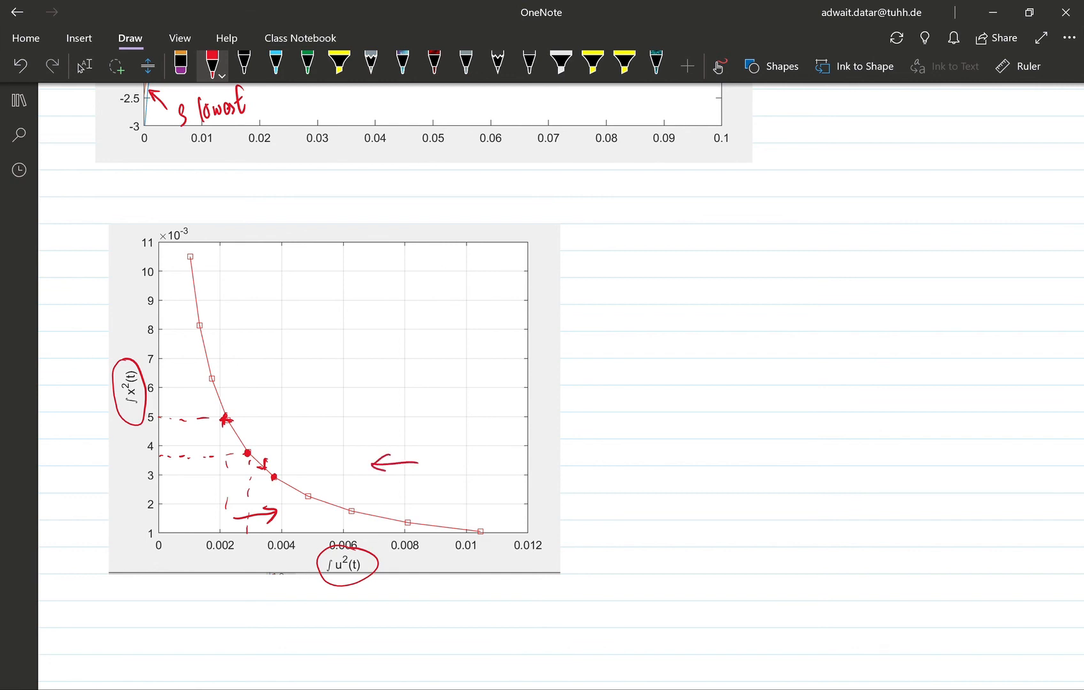
left_click_drag(309, 379, 308, 424)
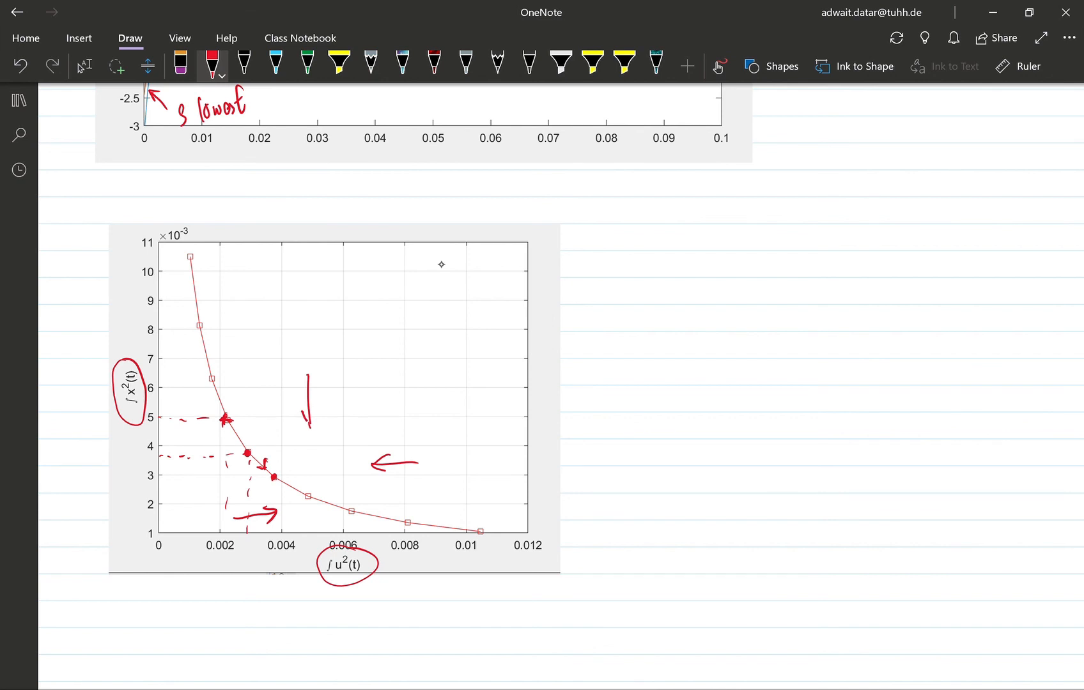
left_click_drag(301, 384, 310, 426)
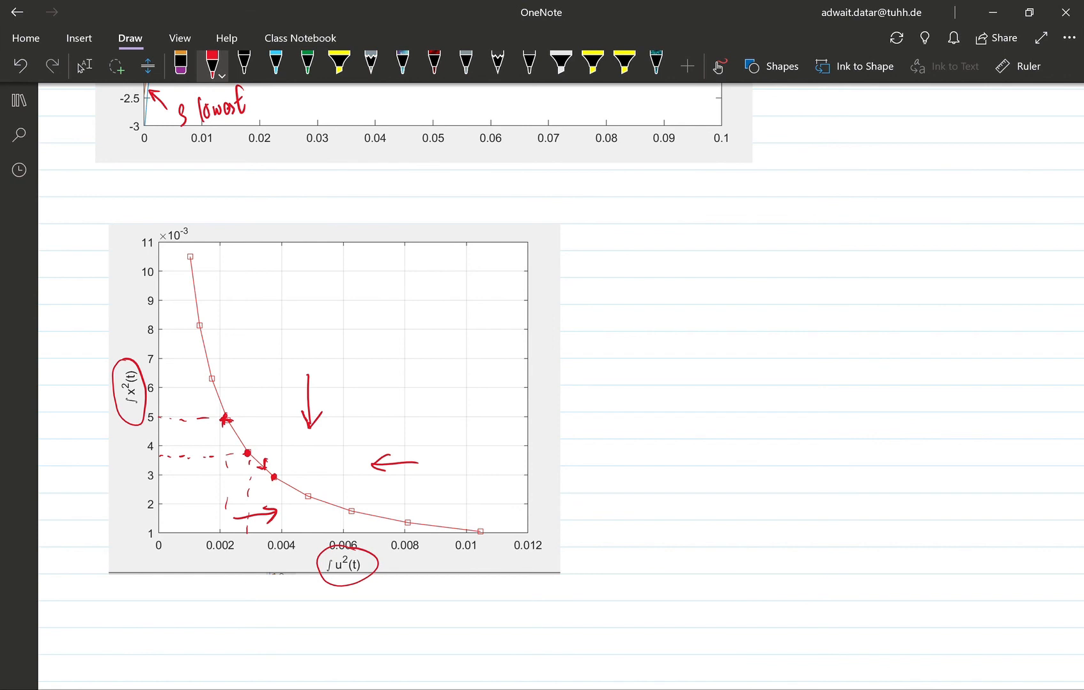
mouse_move(441, 264)
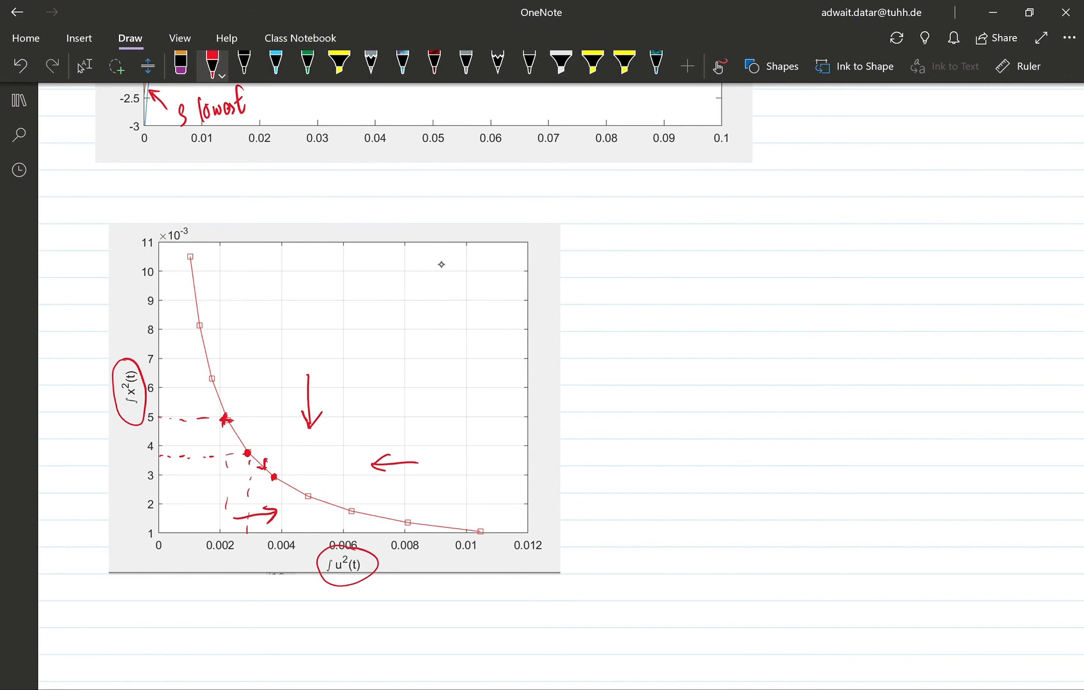